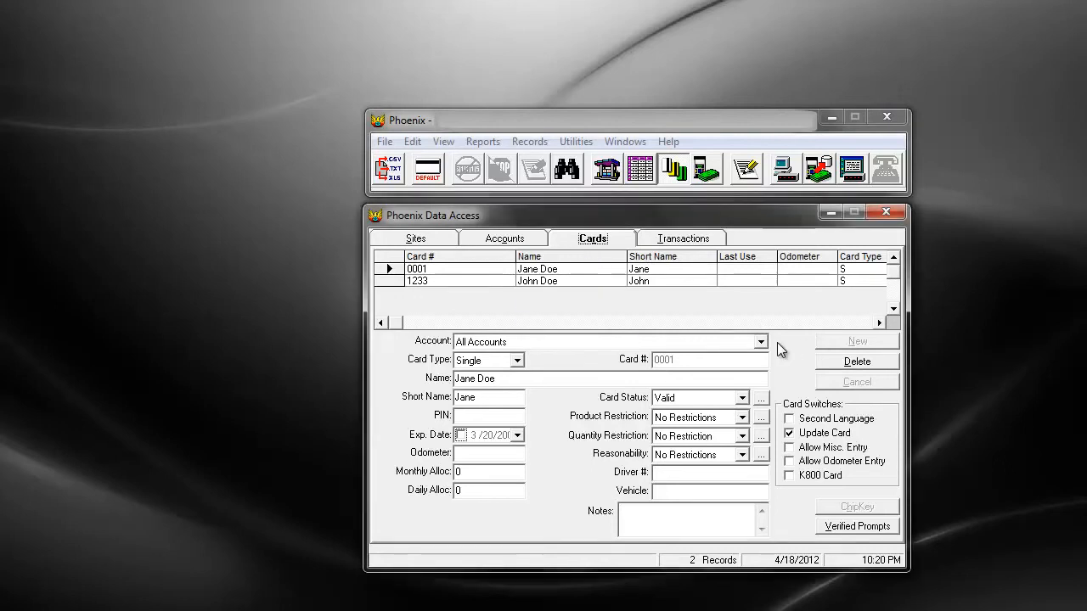
# - Filter the card list to account 0008 Opw Fms, leaving only card 0001 listed
pyautogui.click(761, 342)
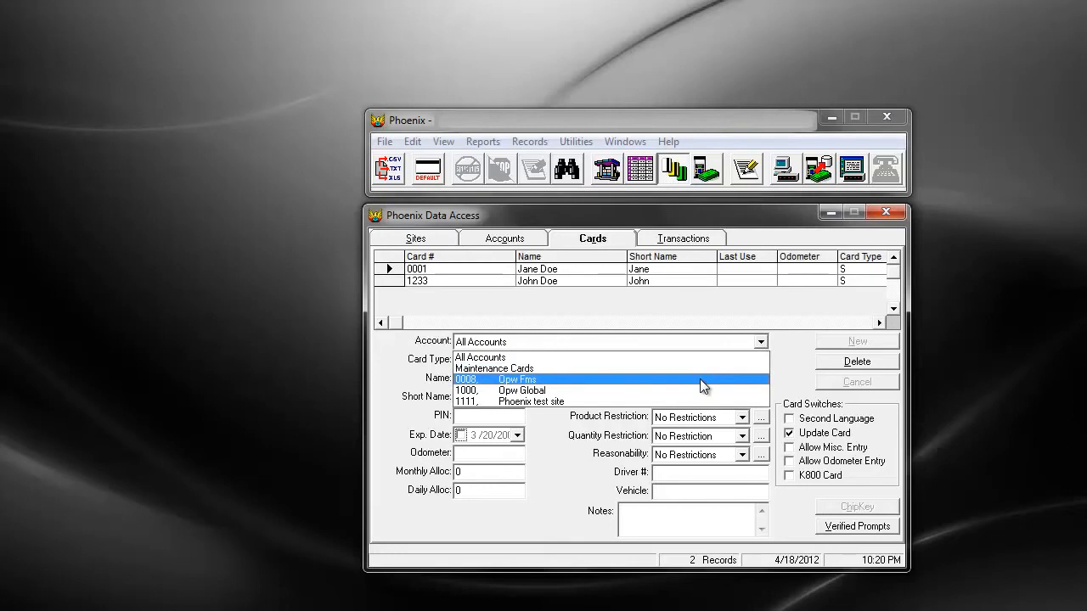
pyautogui.click(517, 379)
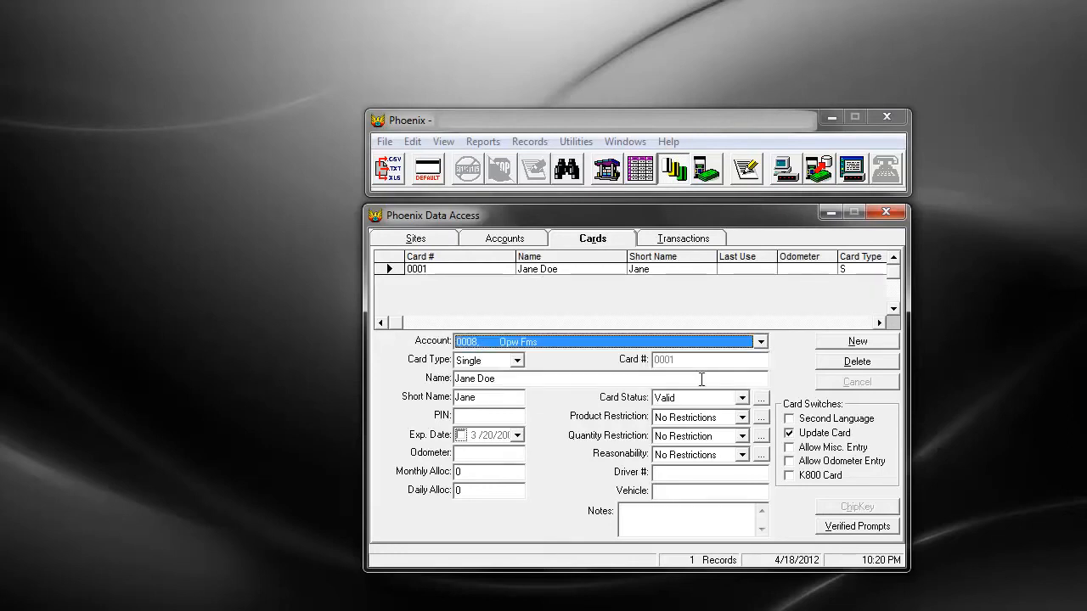
pyautogui.click(530, 142)
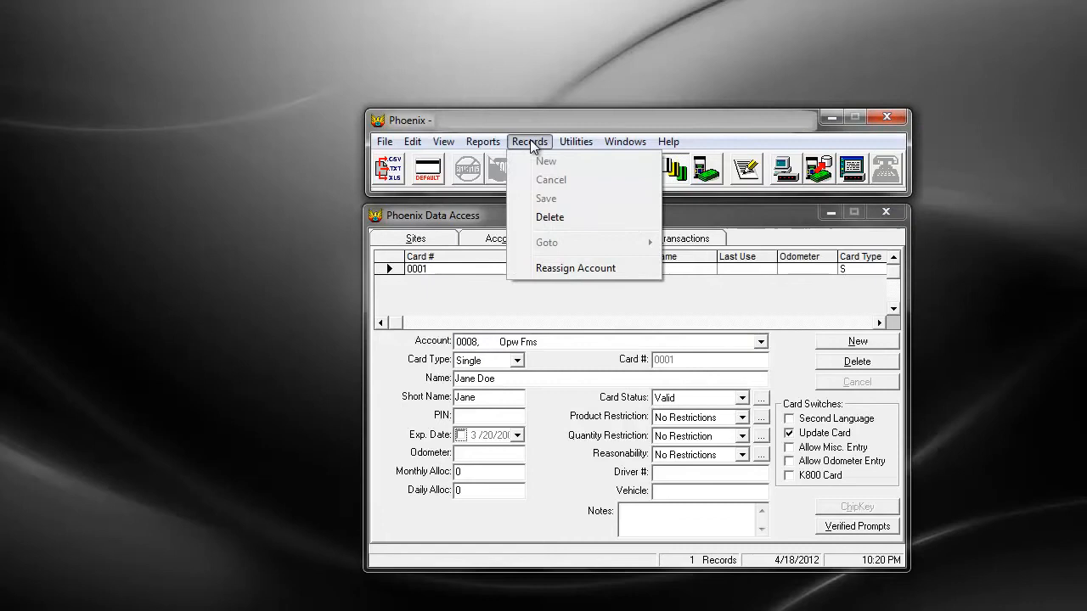
pyautogui.moveTo(574, 268)
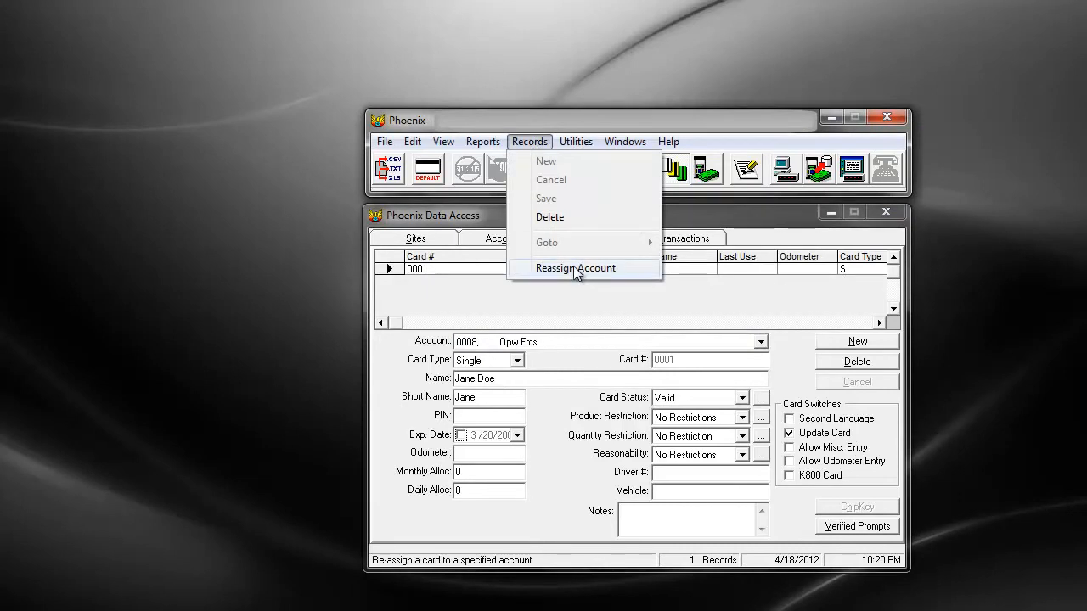
# - Reassign card 0001 Jane Doe from Opw Fms to account 1000 Opw Global via Records > Reassign Account
pyautogui.click(574, 268)
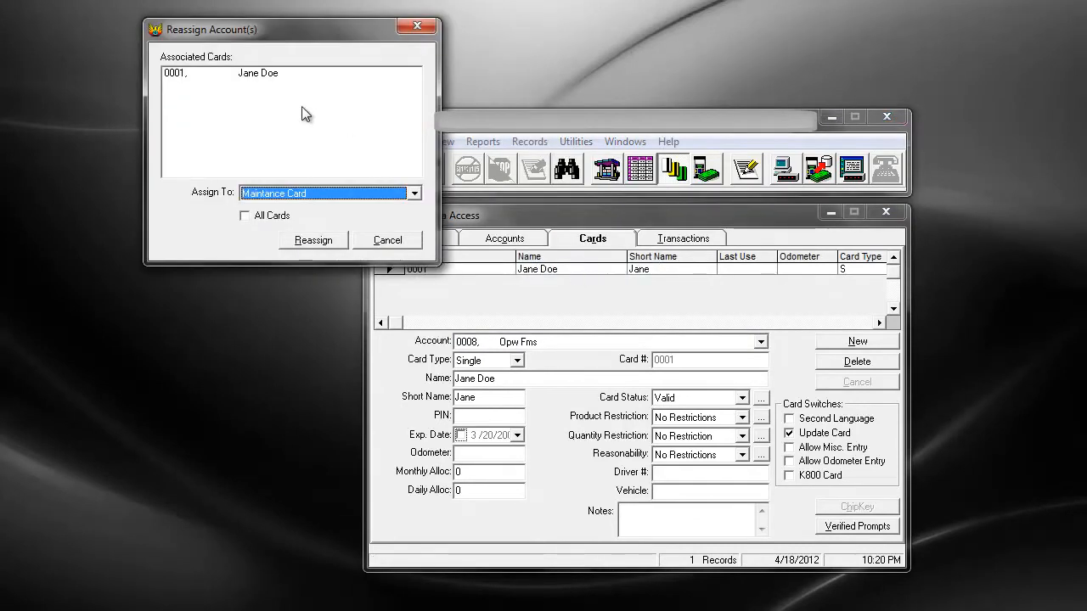
pyautogui.moveTo(275, 78)
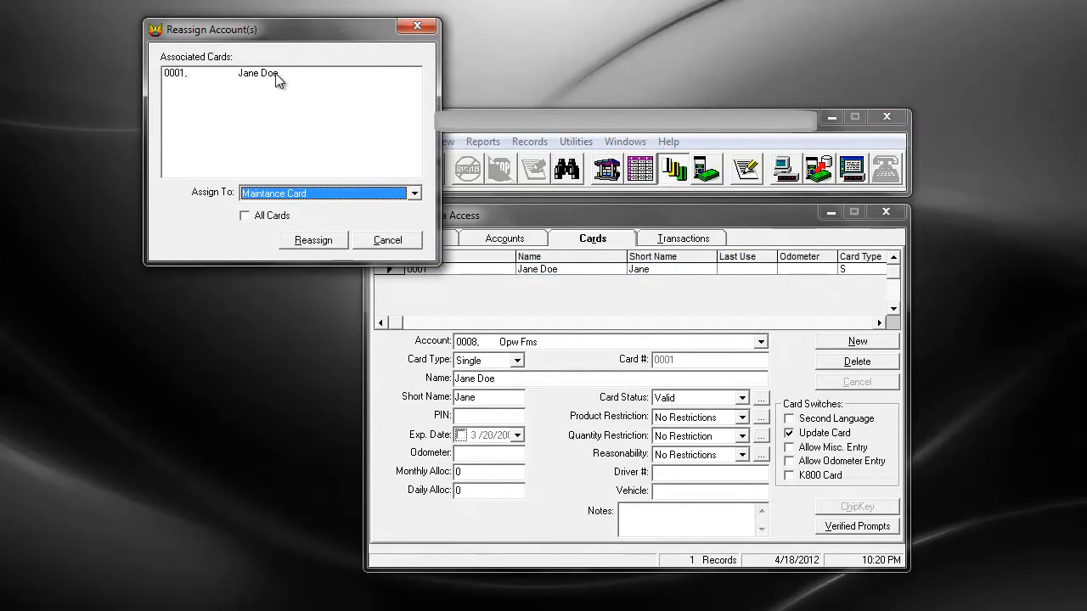
pyautogui.click(255, 71)
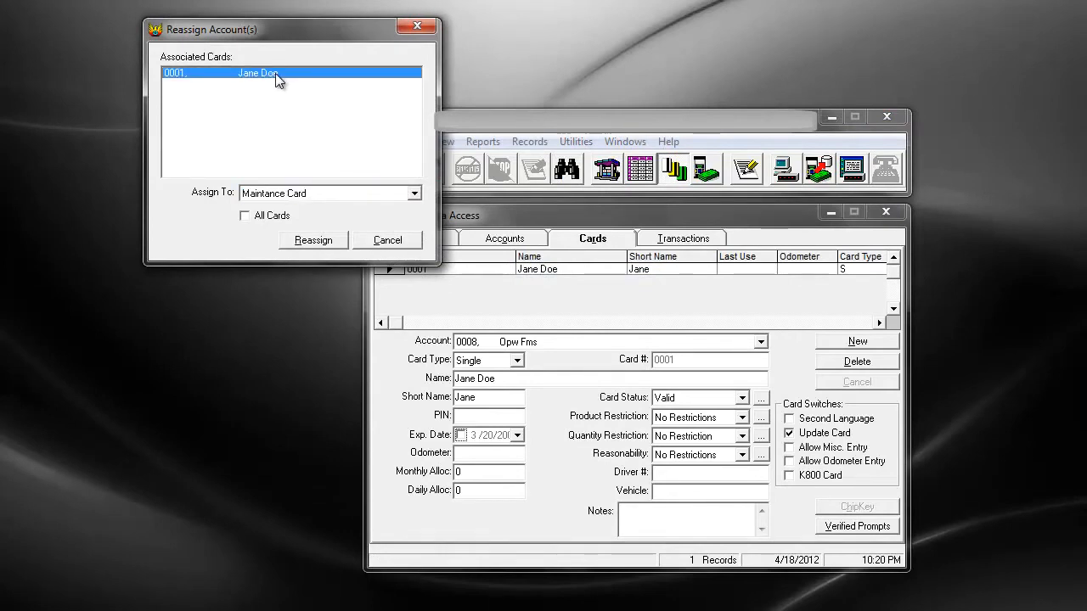
pyautogui.moveTo(365, 201)
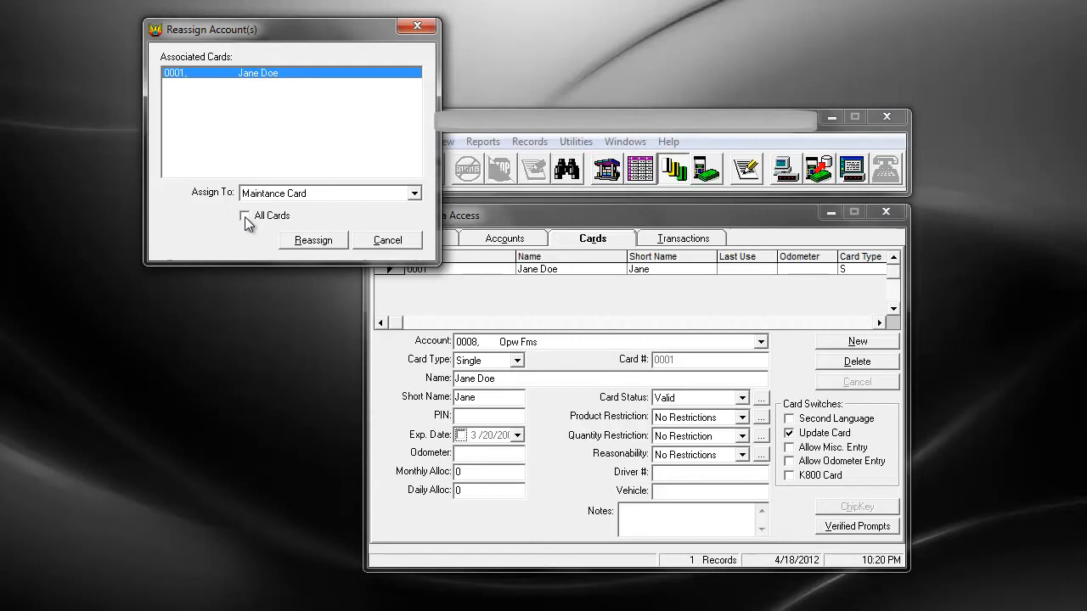
pyautogui.click(414, 193)
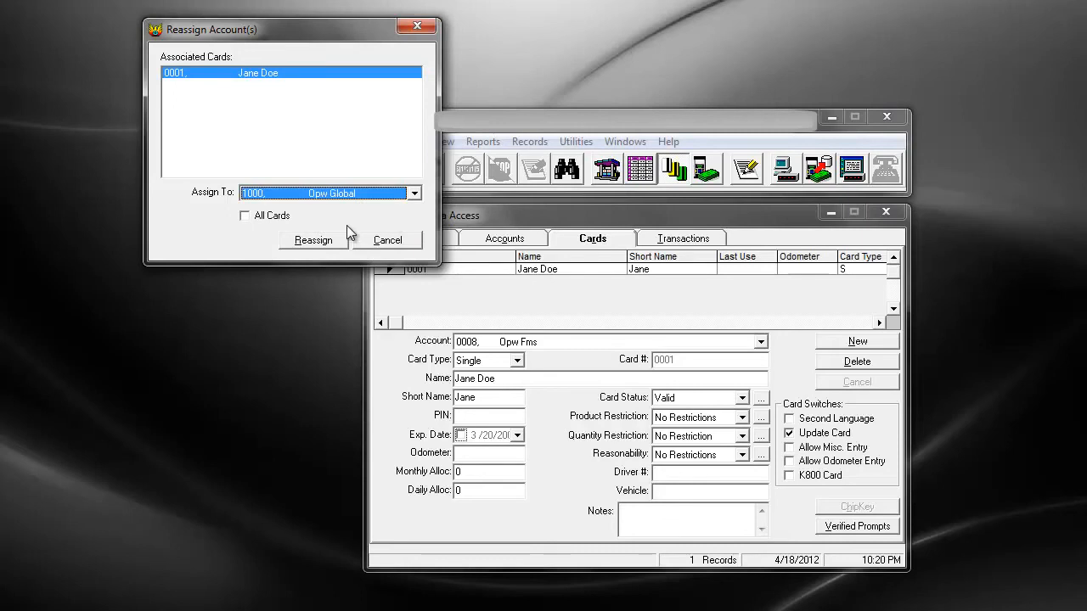
pyautogui.moveTo(309, 244)
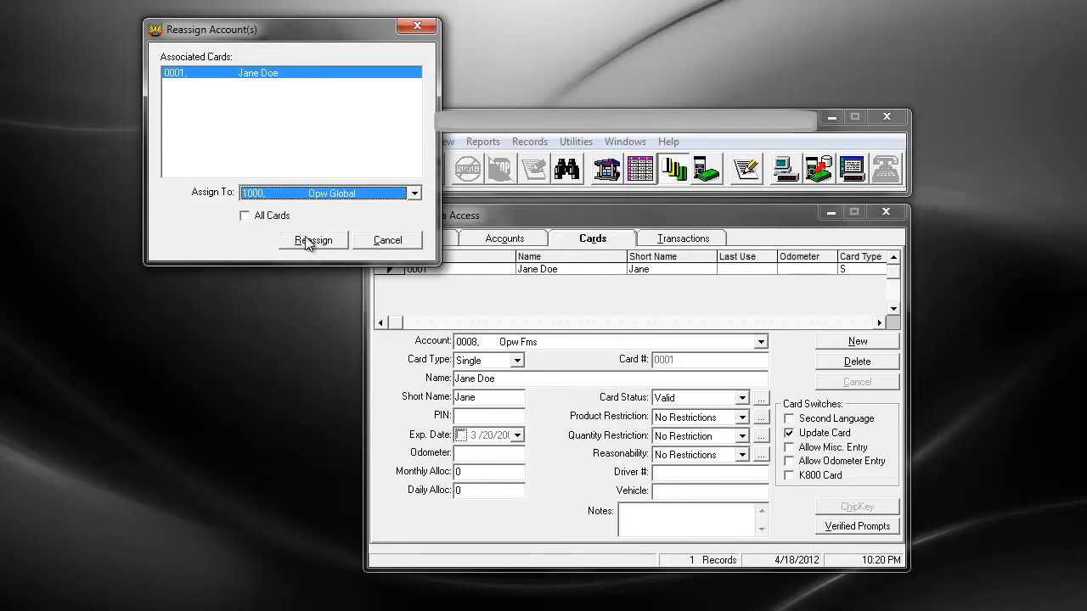
pyautogui.click(312, 242)
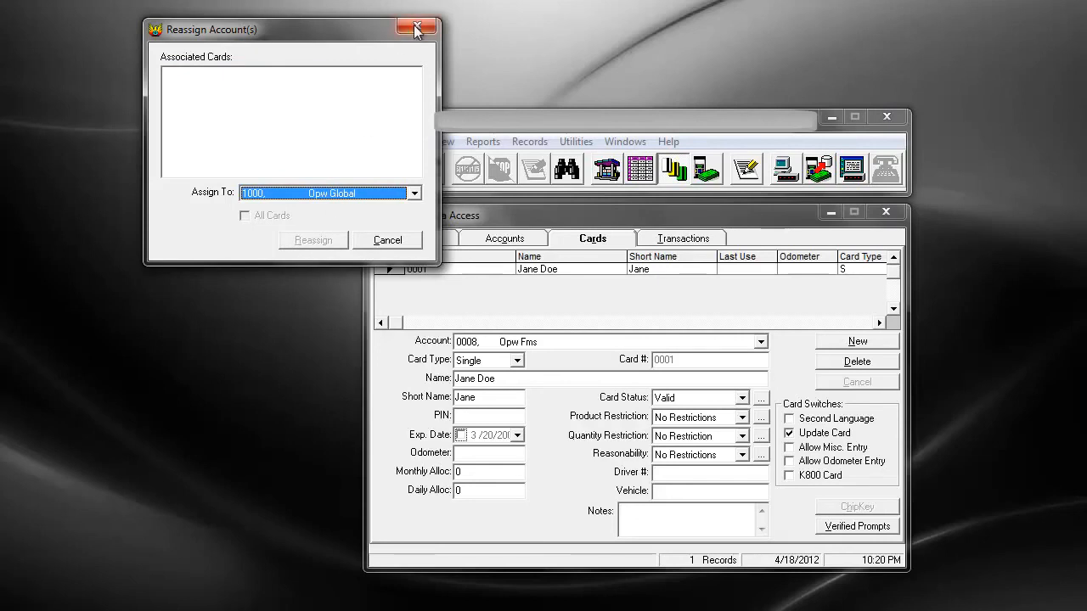
pyautogui.click(416, 27)
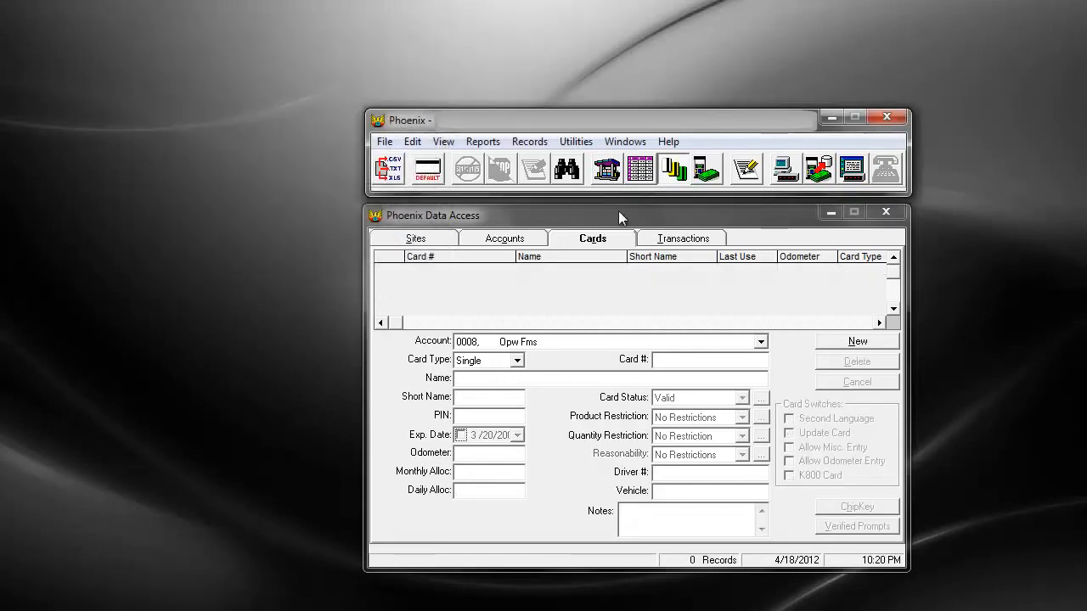
pyautogui.moveTo(734, 336)
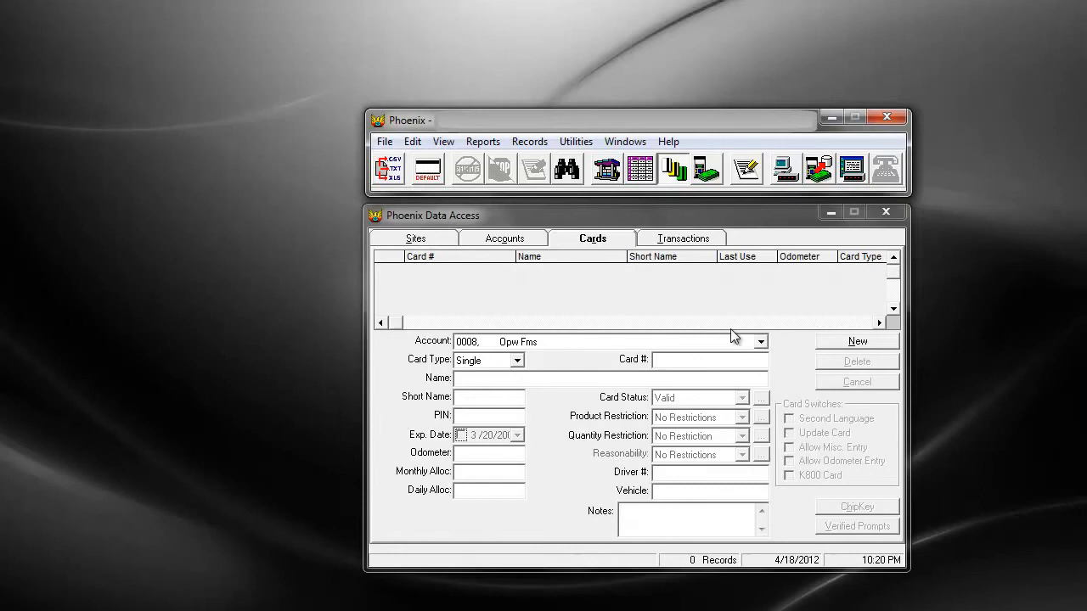
# - Switch the Account filter to 1000 Opw Global, listing cards 0001 Jane Doe and 1233 John Doe
pyautogui.click(760, 341)
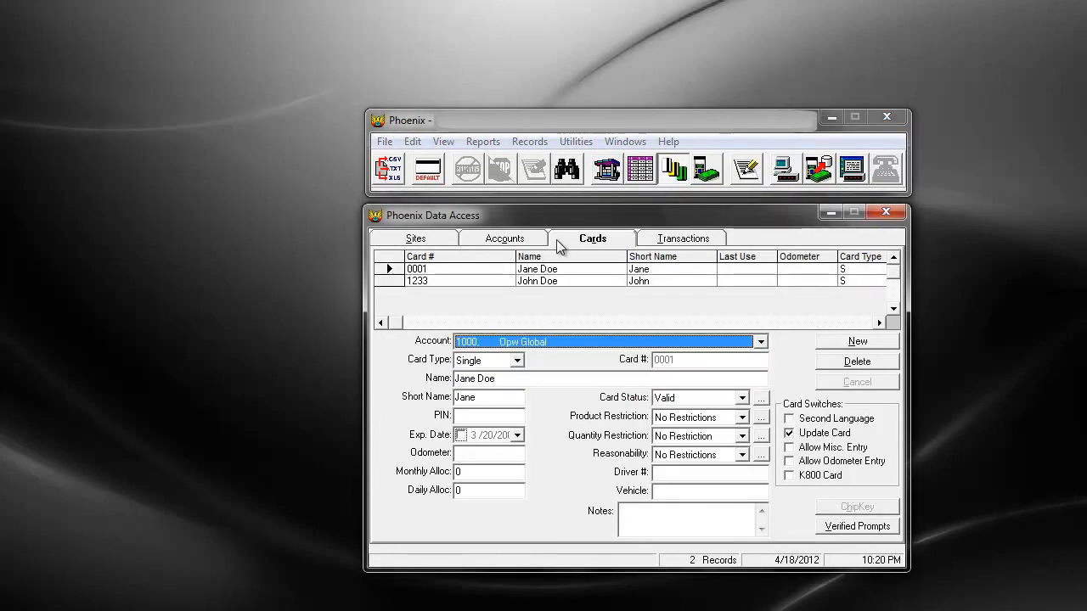
pyautogui.moveTo(554, 314)
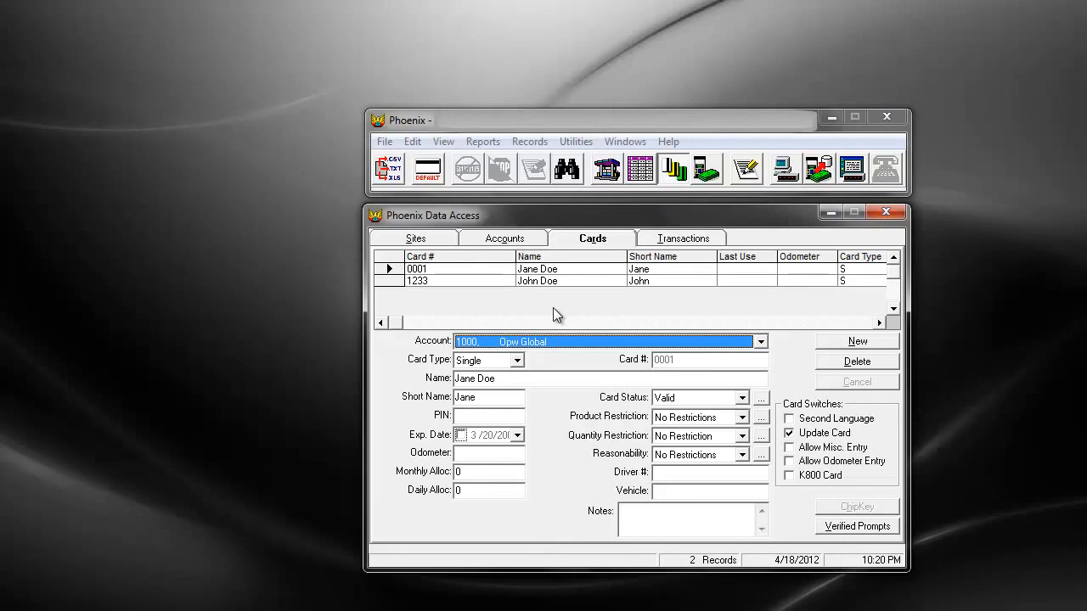
pyautogui.moveTo(591, 336)
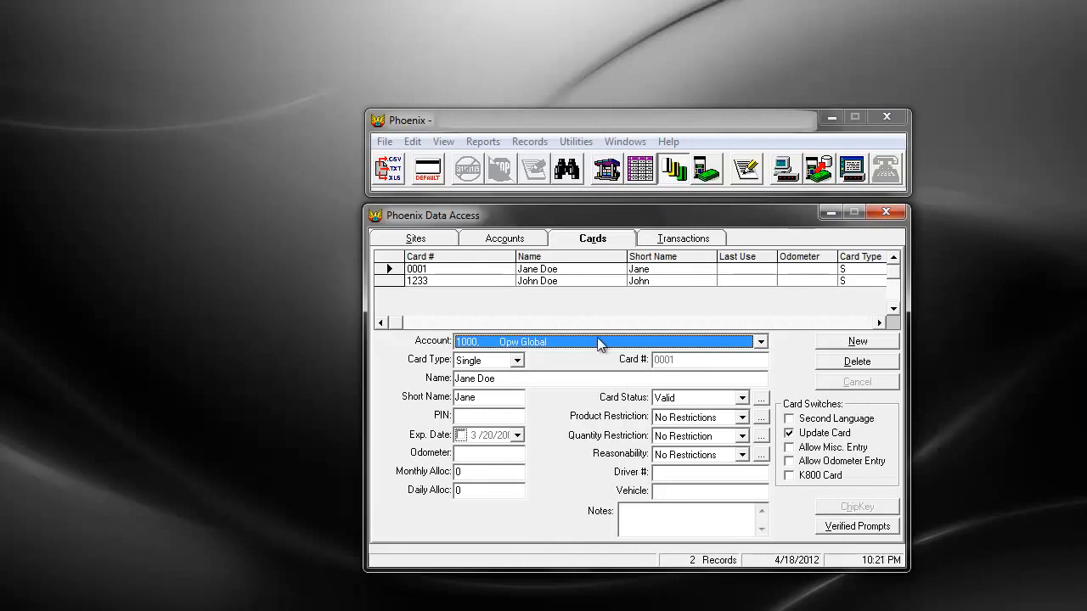
pyautogui.moveTo(1001, 271)
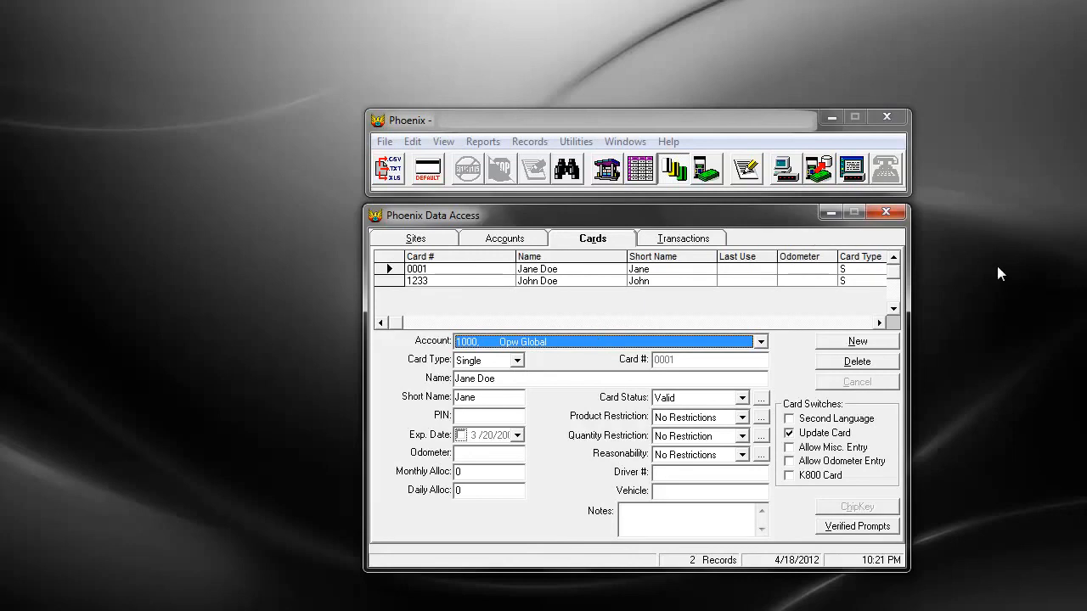
pyautogui.moveTo(1010, 280)
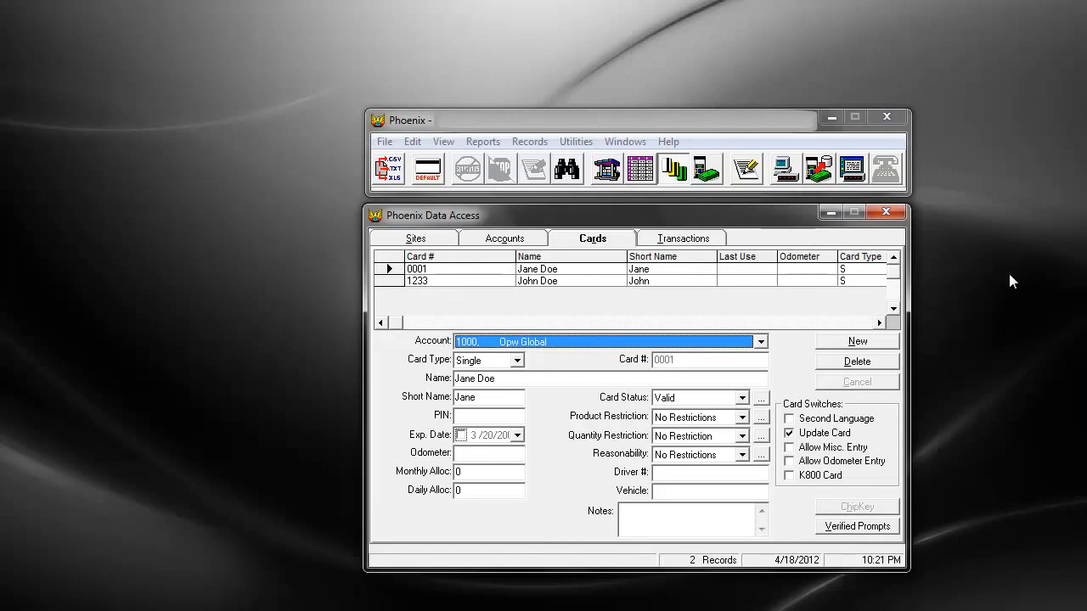